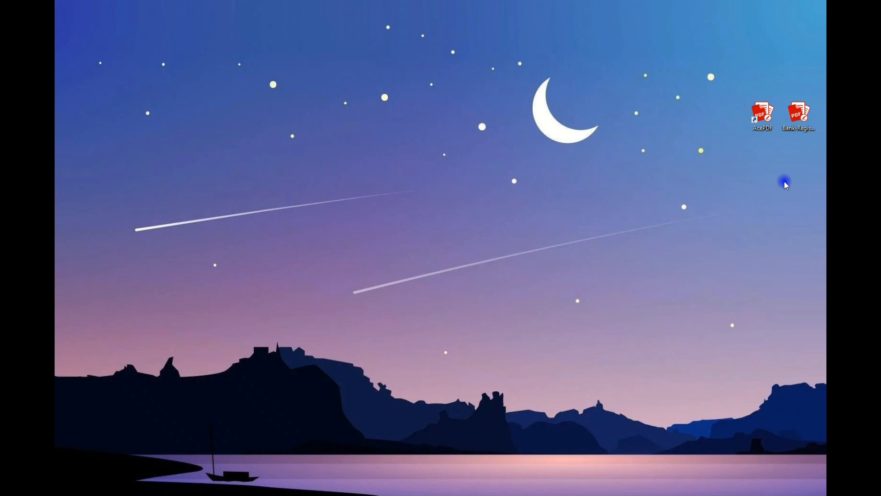
Launch AcePDF from its desktop shortcut to reach the start screen.
double_click(763, 116)
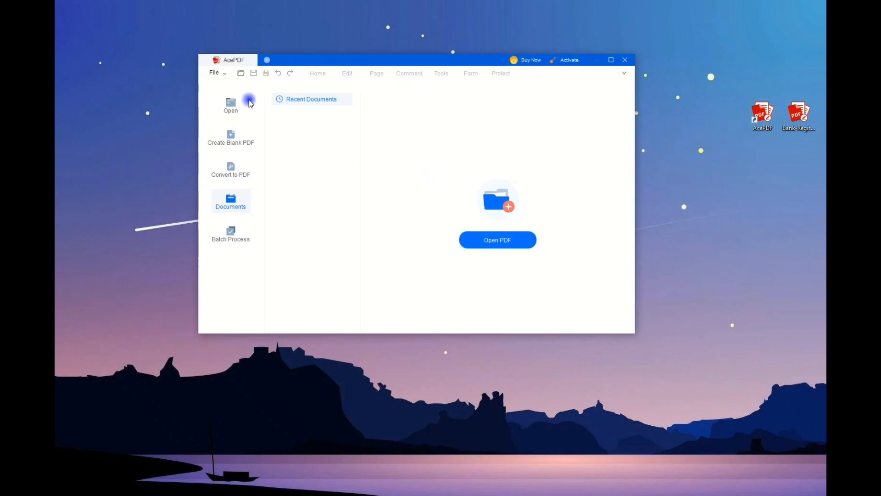
Show the Open PDF file picker on the Desktop folder with Bank-Register listed.
left_click(215, 74)
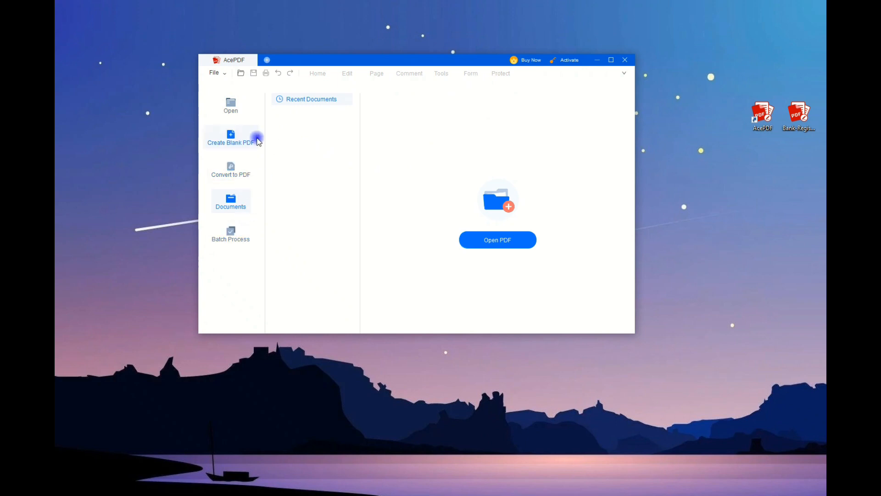
left_click(496, 239)
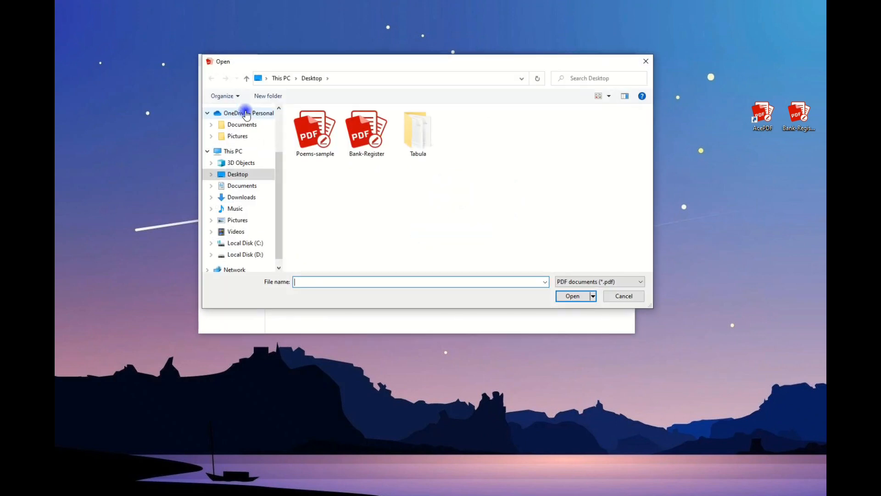
left_click(367, 130)
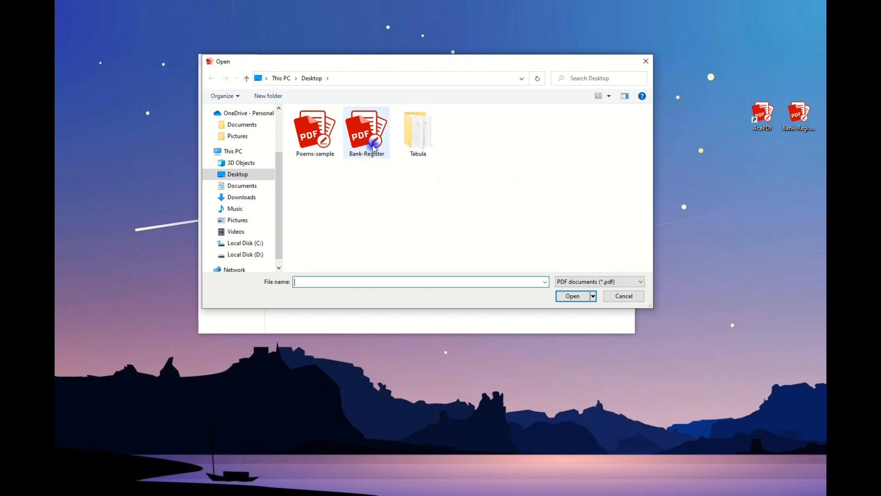
left_click(623, 297)
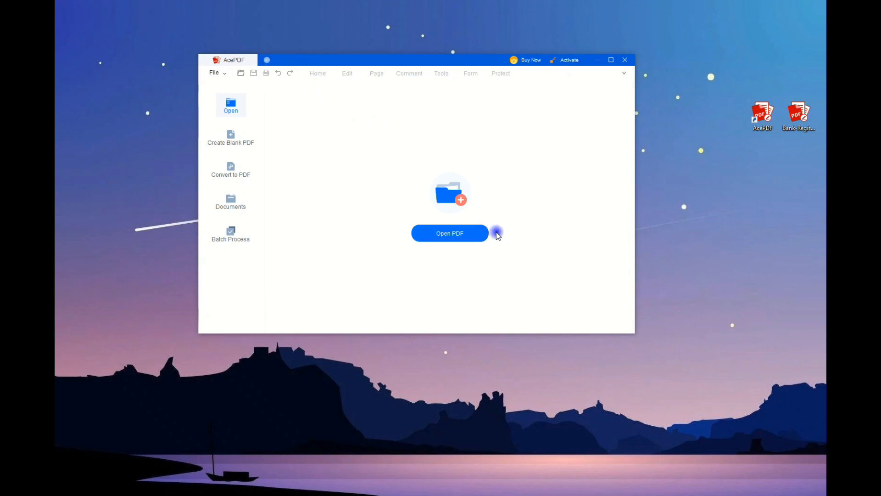
mouse_move(499, 242)
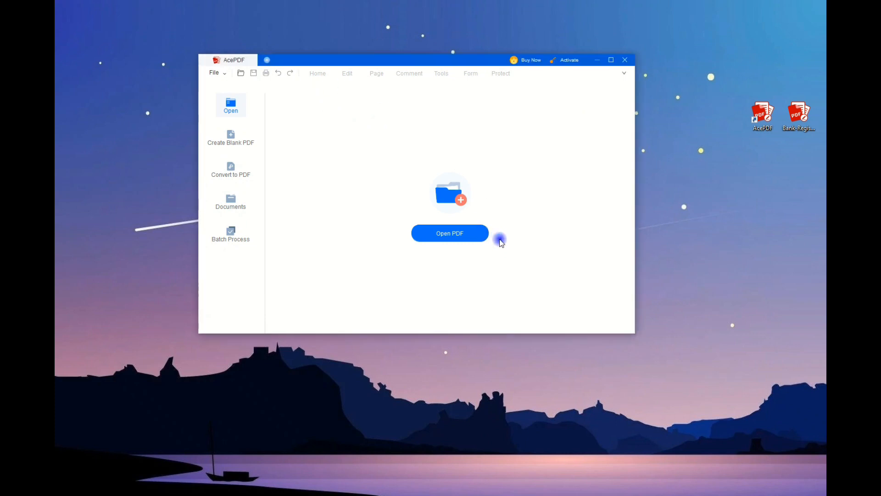
mouse_move(238, 159)
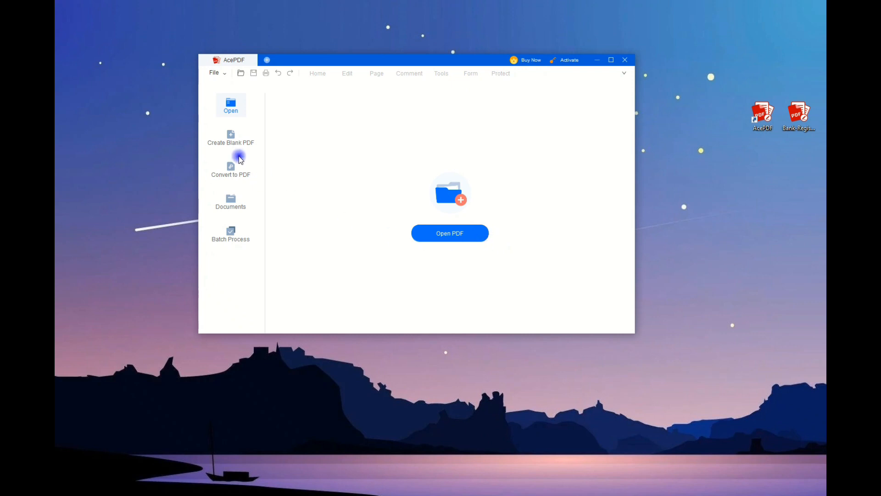
left_click(449, 232)
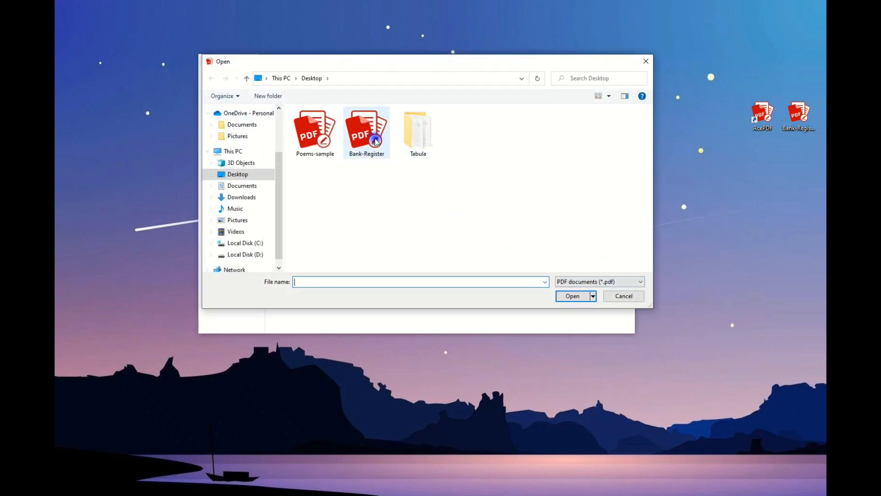
Open the Bank-Register PDF and switch it into Edit mode.
double_click(366, 129)
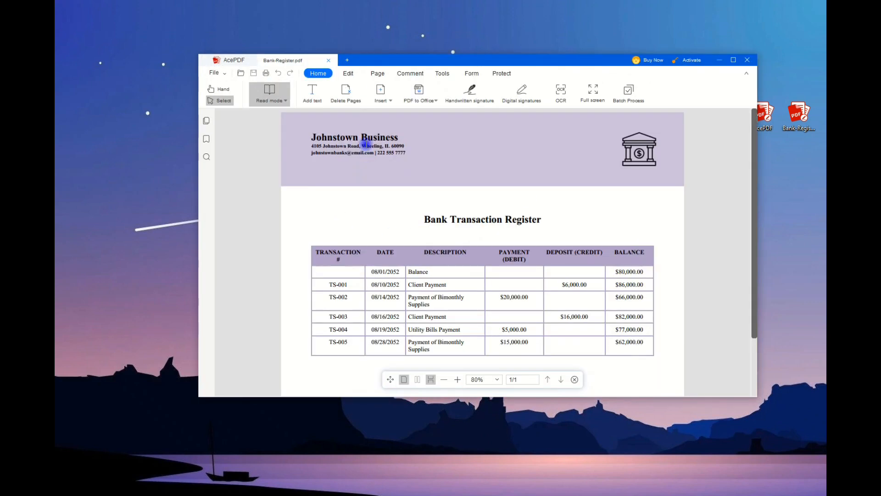
left_click(348, 73)
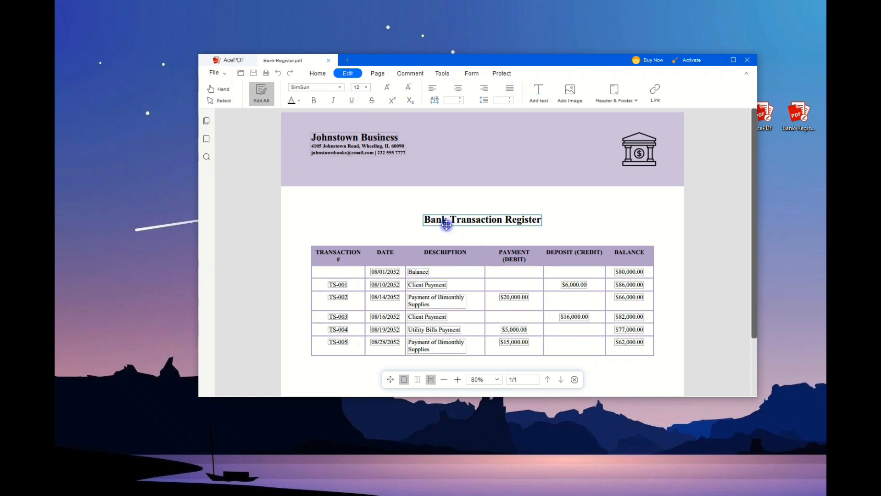
Add the text 'Statement' below the title and select the Client Payment text.
left_click(482, 219)
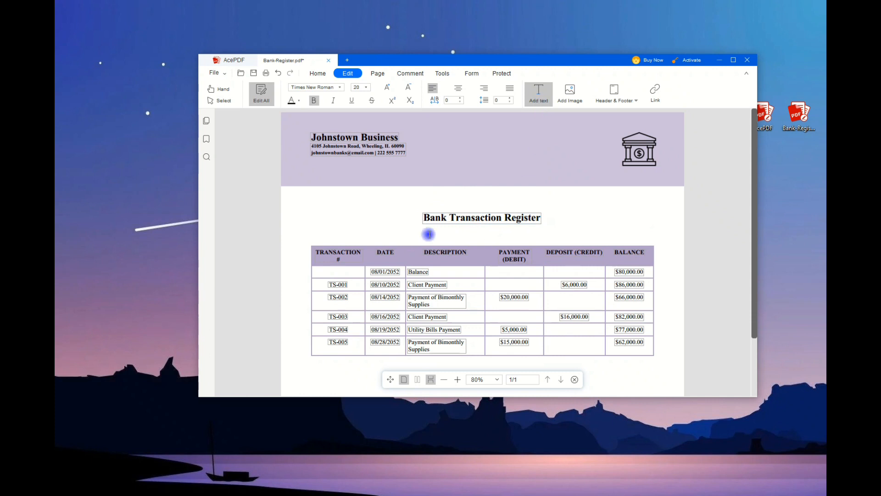
left_click(430, 233)
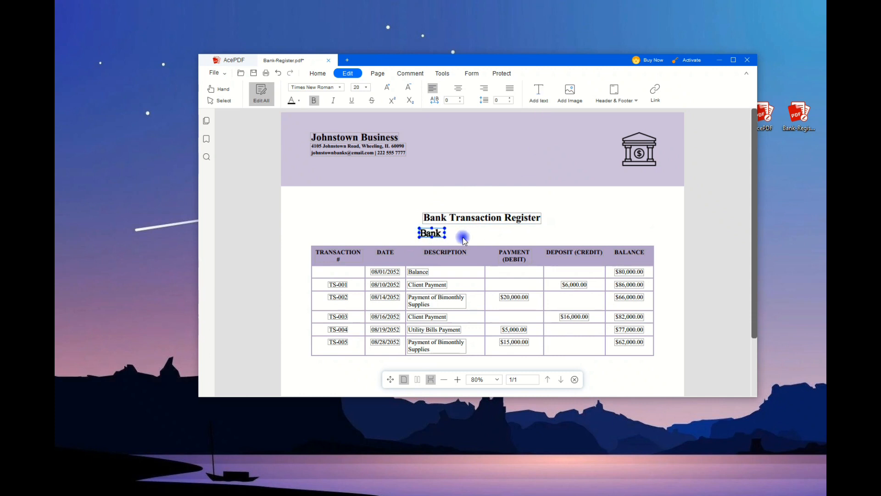
type("Statement")
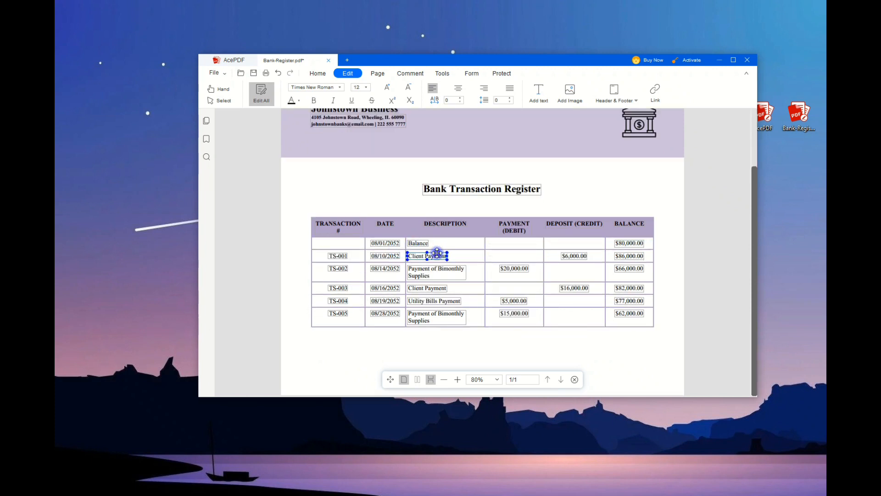
left_click(366, 87)
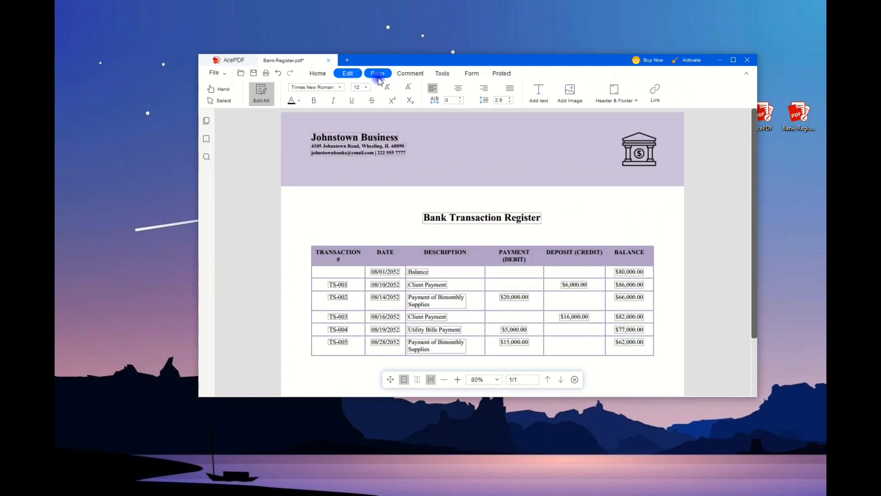
left_click(377, 74)
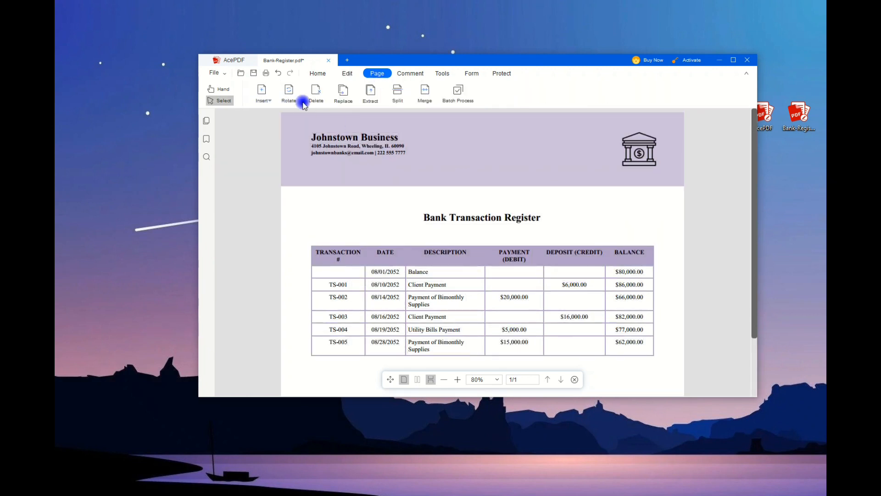
left_click(409, 73)
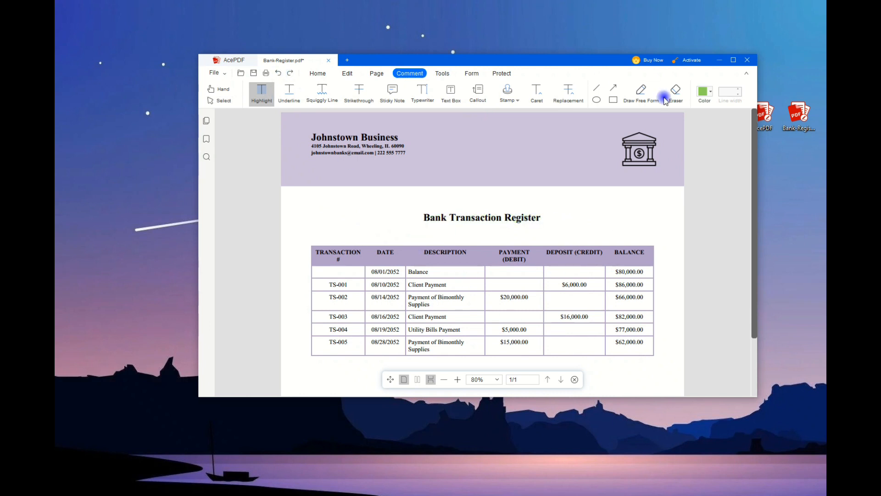
left_click(442, 74)
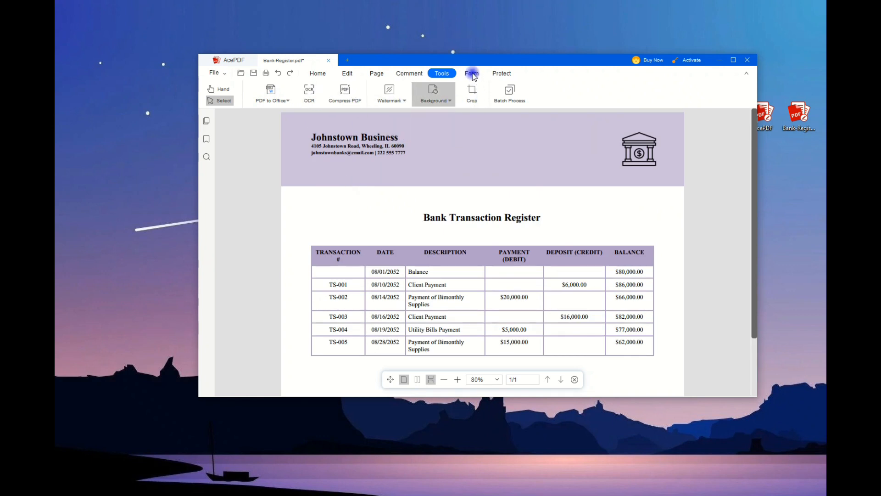
left_click(501, 74)
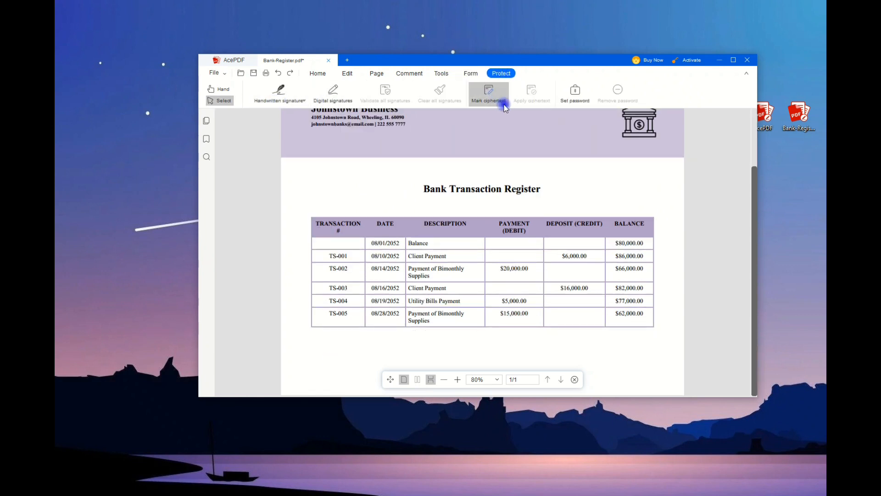
left_click(347, 74)
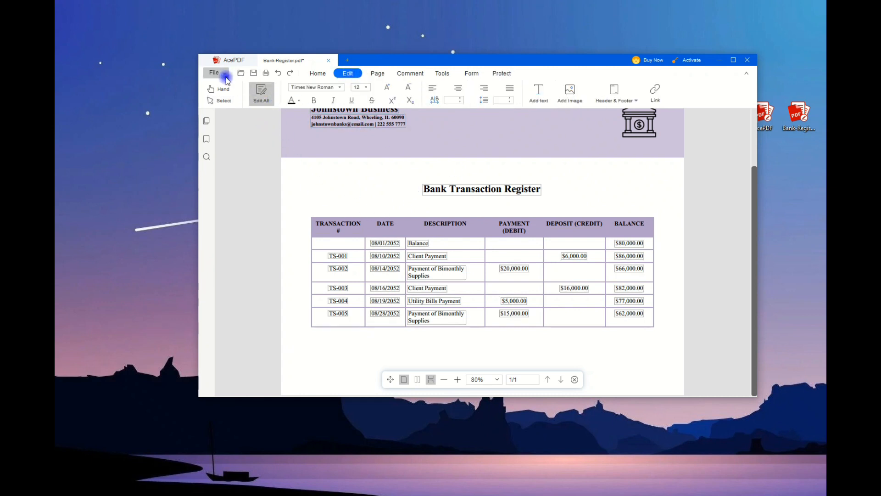
Save the edited document as Bank-Register-Copy on the Desktop via Save as.
left_click(214, 74)
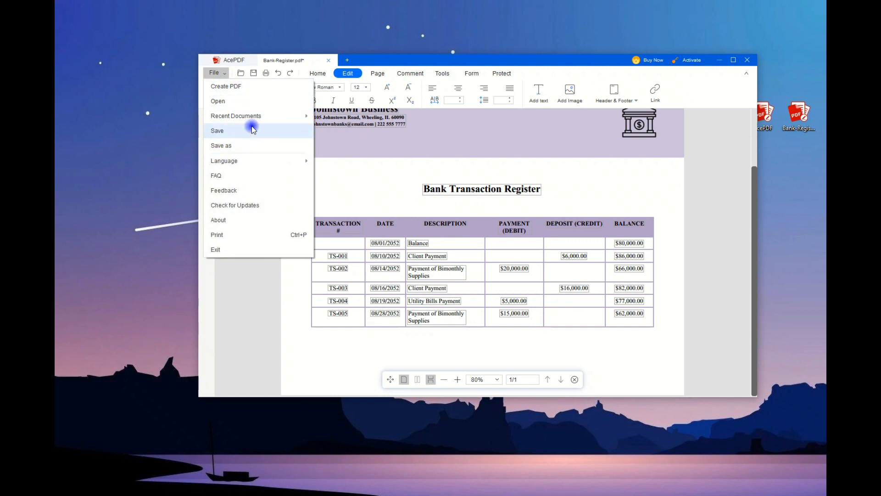
mouse_move(292, 146)
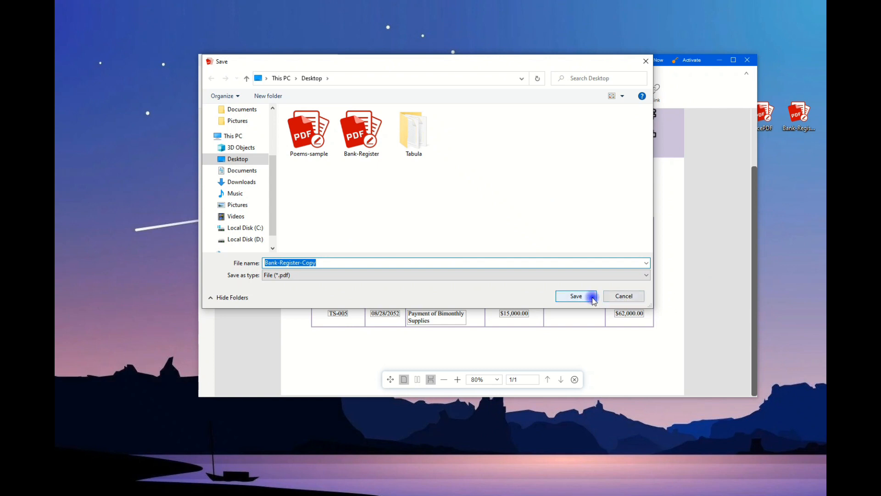
left_click(414, 263)
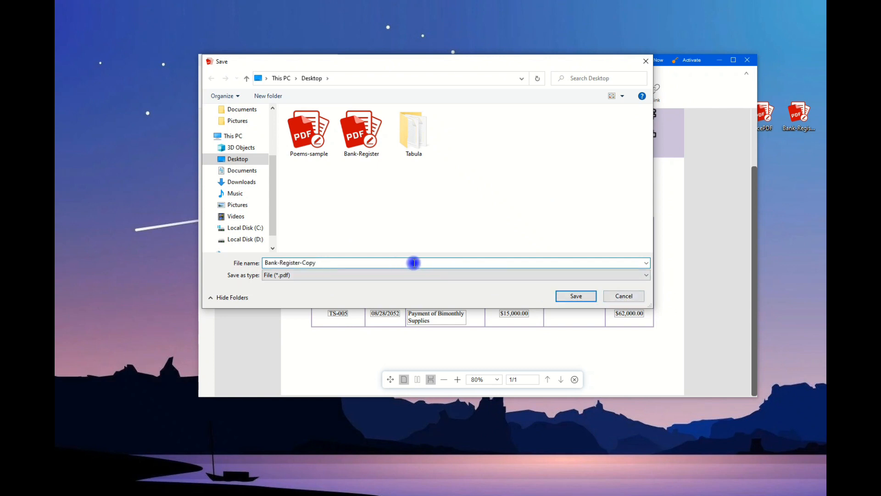
left_click(576, 297)
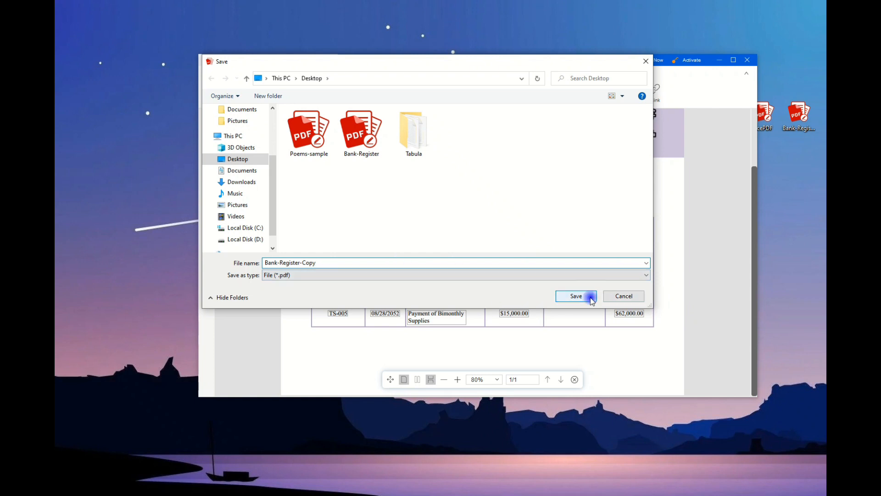
left_click(575, 297)
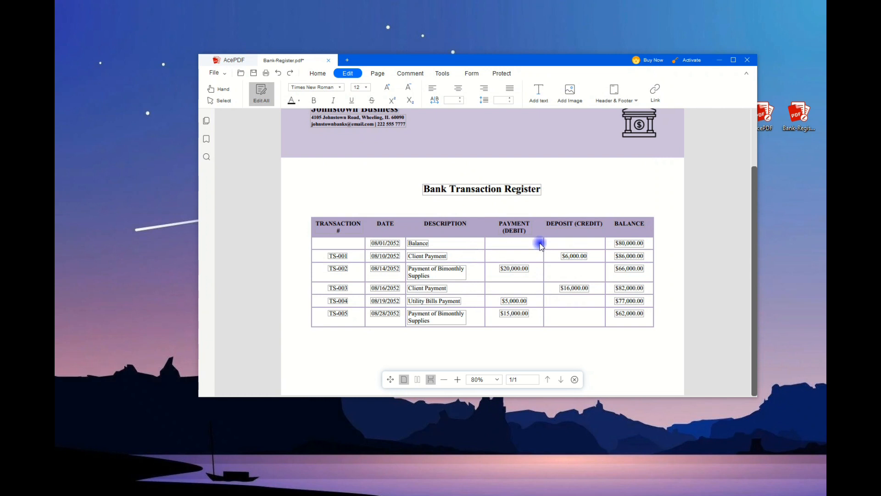
mouse_move(500, 230)
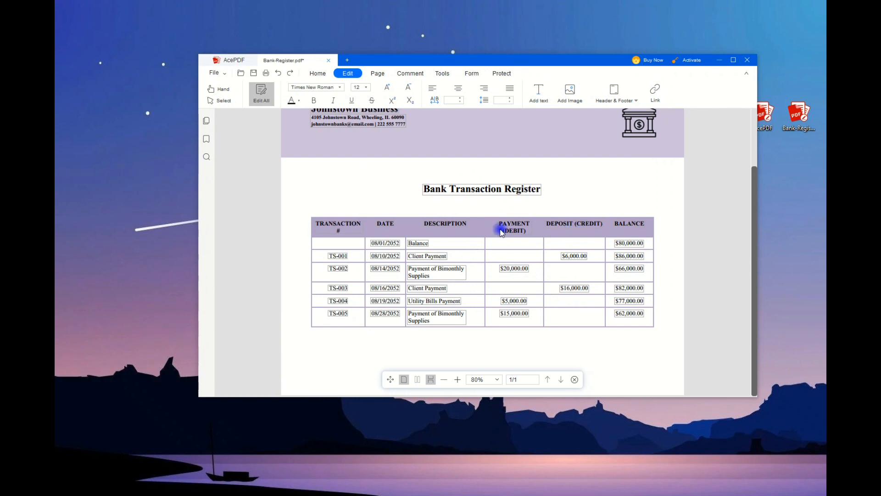